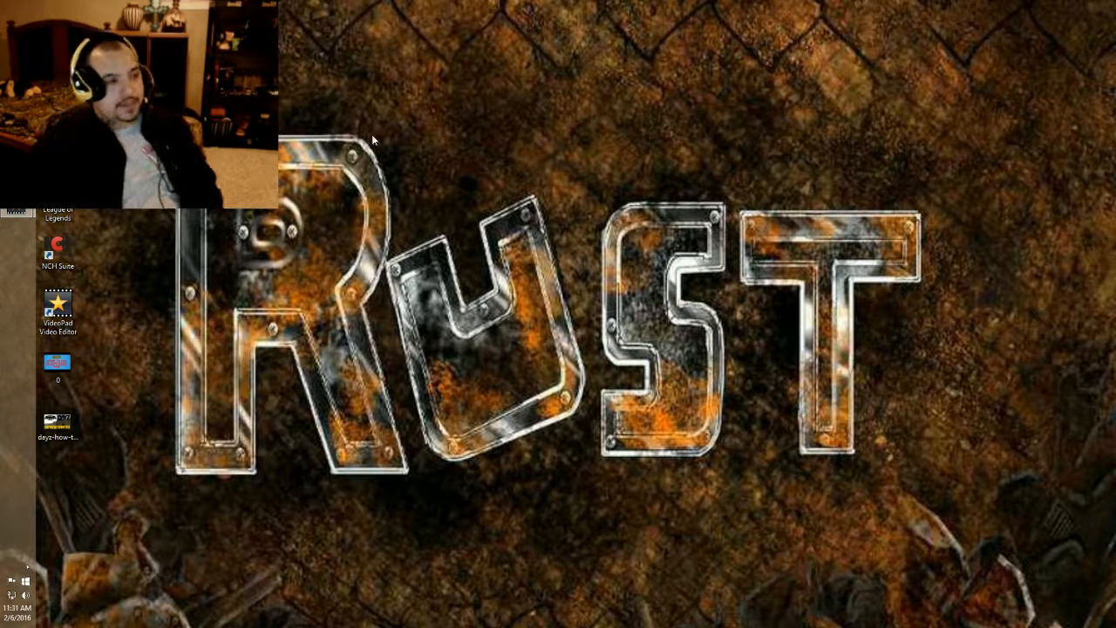
pyautogui.moveTo(532, 240)
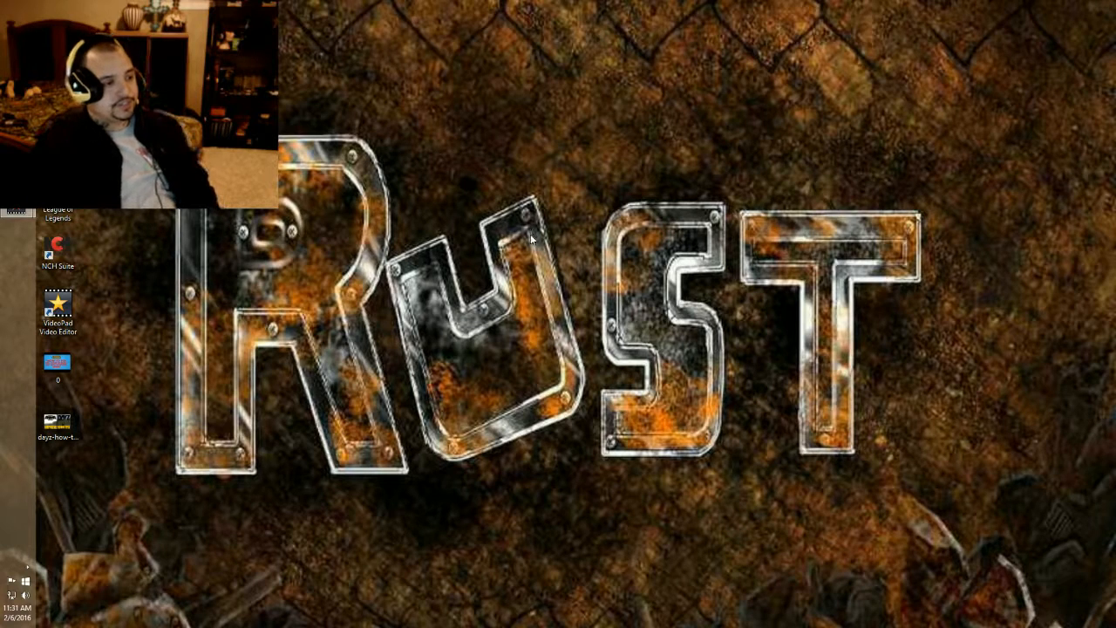
# - Bring up the desktop context menu that lists NVIDIA Control Panel
pyautogui.rightClick(532, 241)
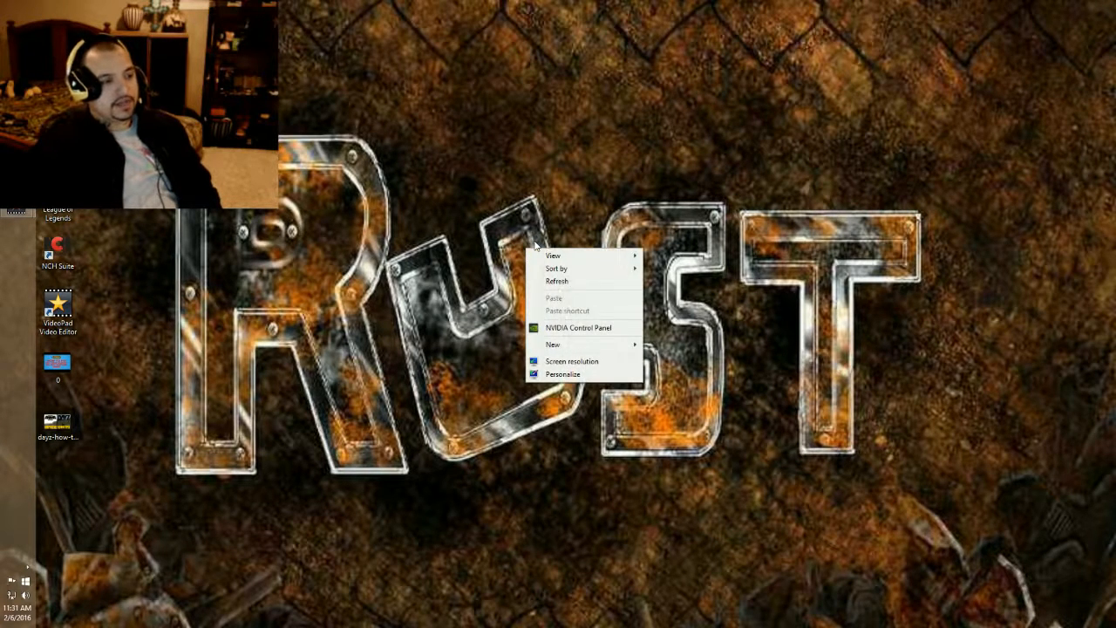
pyautogui.moveTo(579, 328)
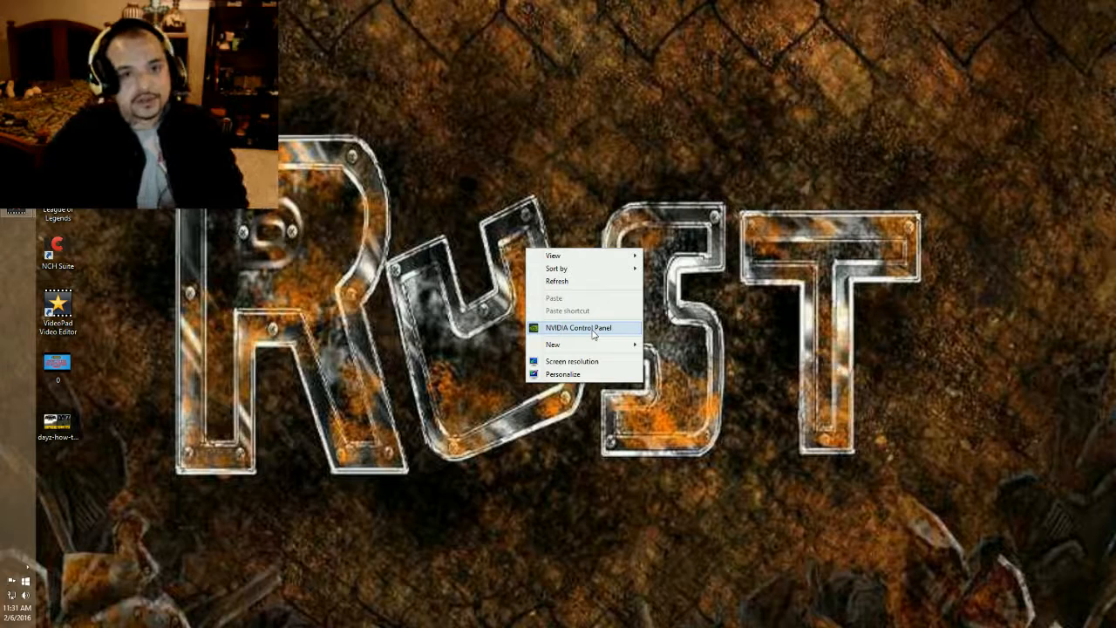
pyautogui.click(464, 190)
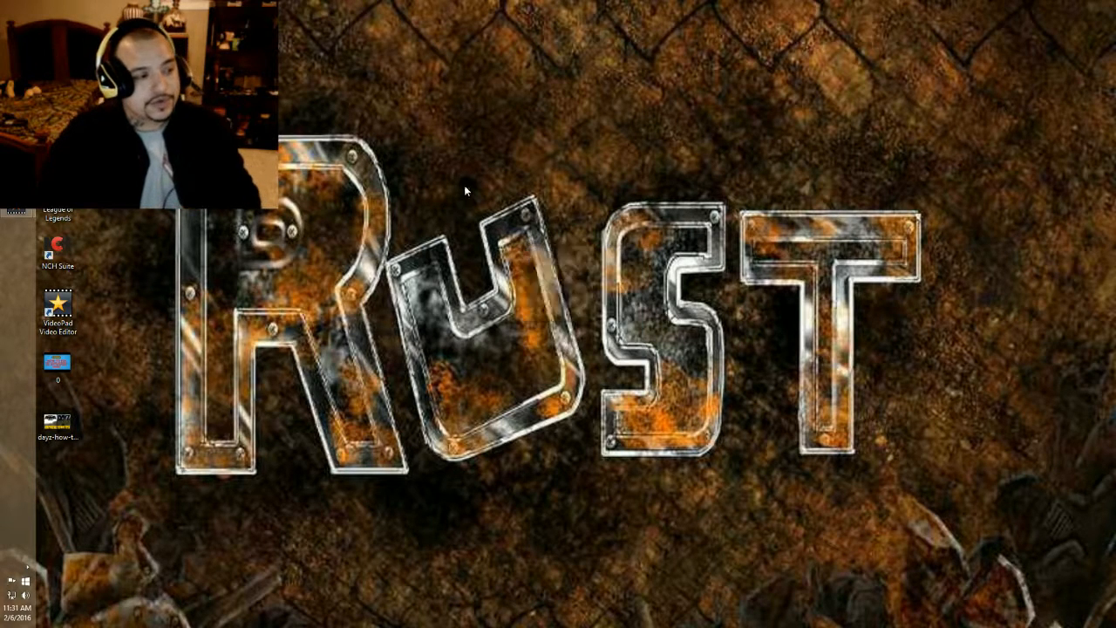
pyautogui.rightClick(465, 190)
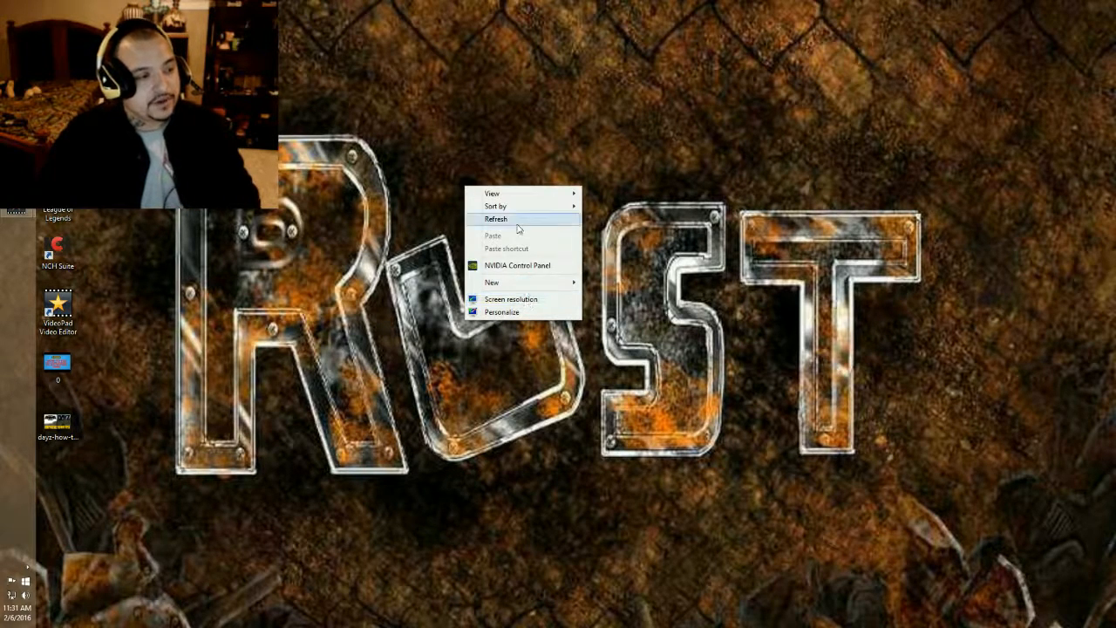
pyautogui.moveTo(516, 265)
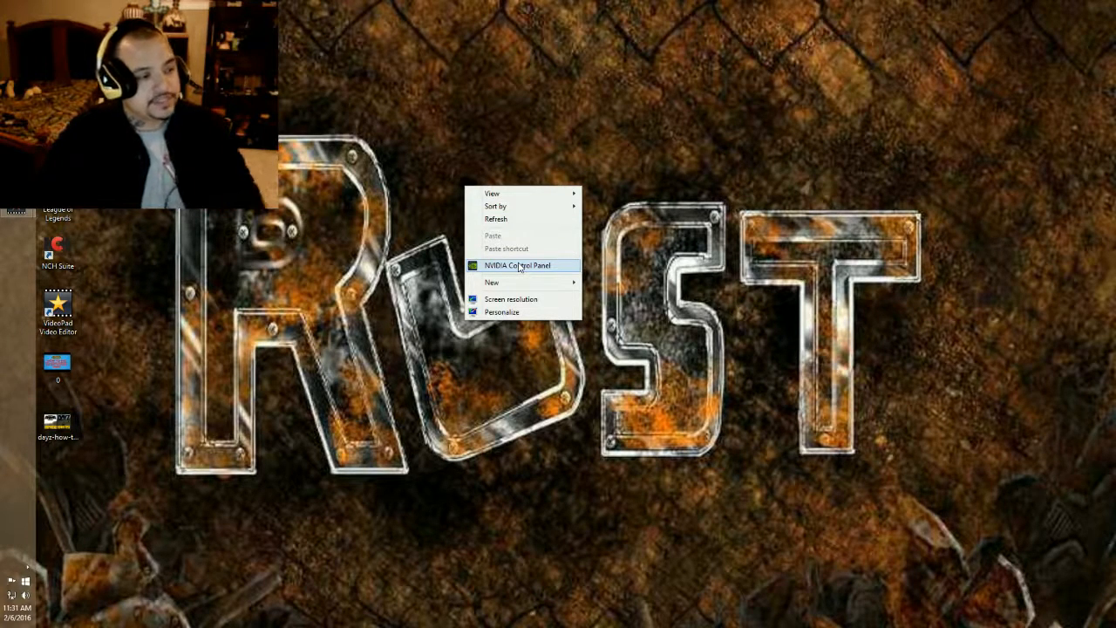
# - Launch NVIDIA Control Panel and go to Manage 3D Settings, Program Settings
pyautogui.click(516, 265)
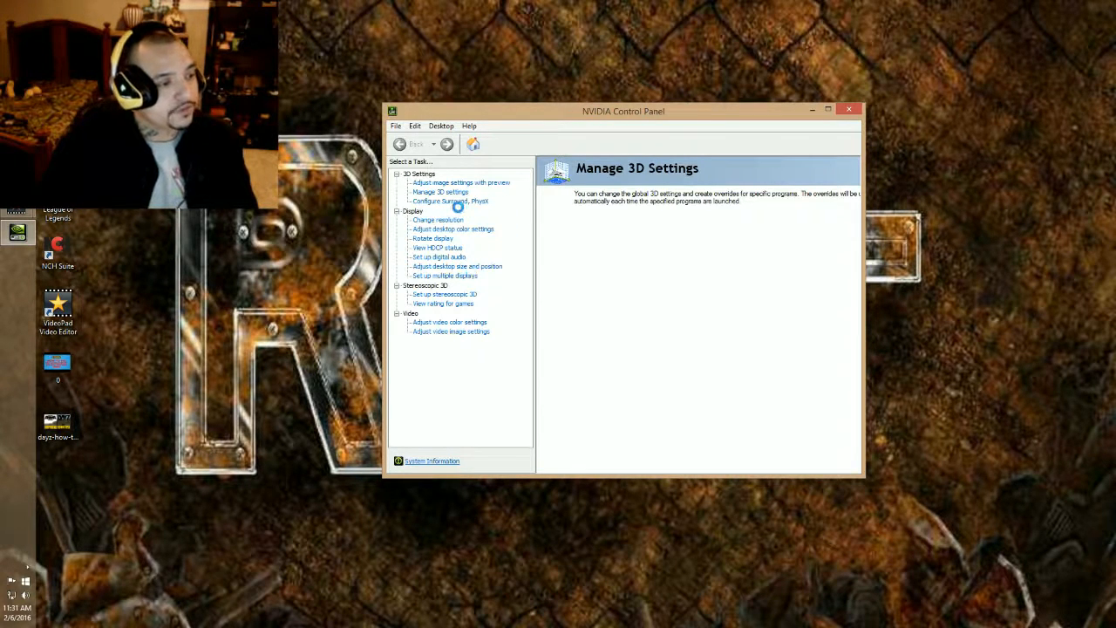
pyautogui.click(460, 183)
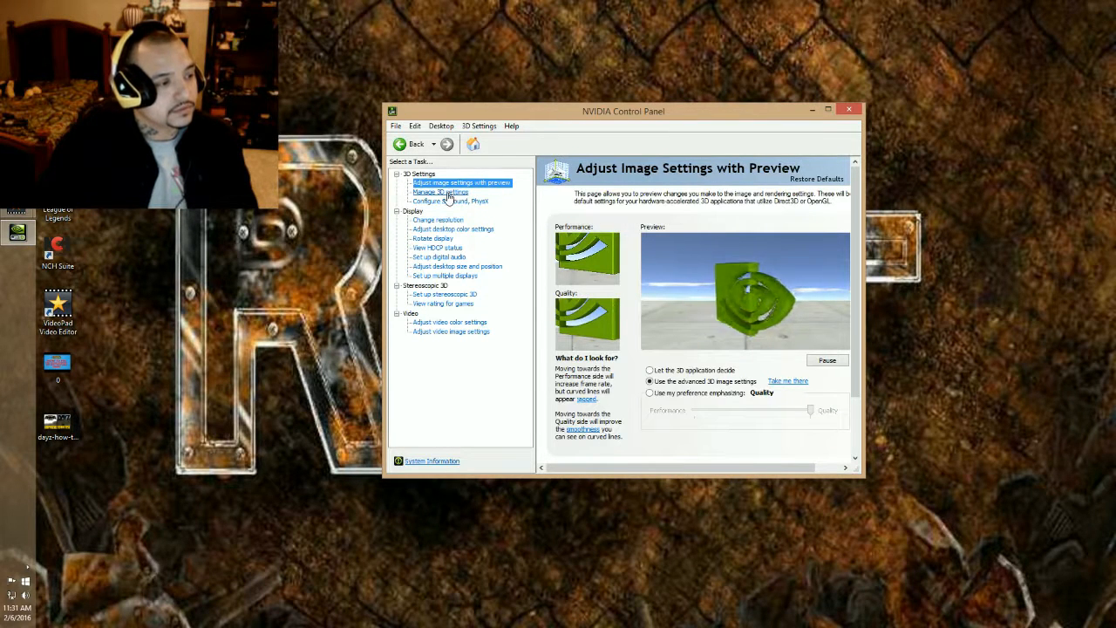
pyautogui.click(439, 192)
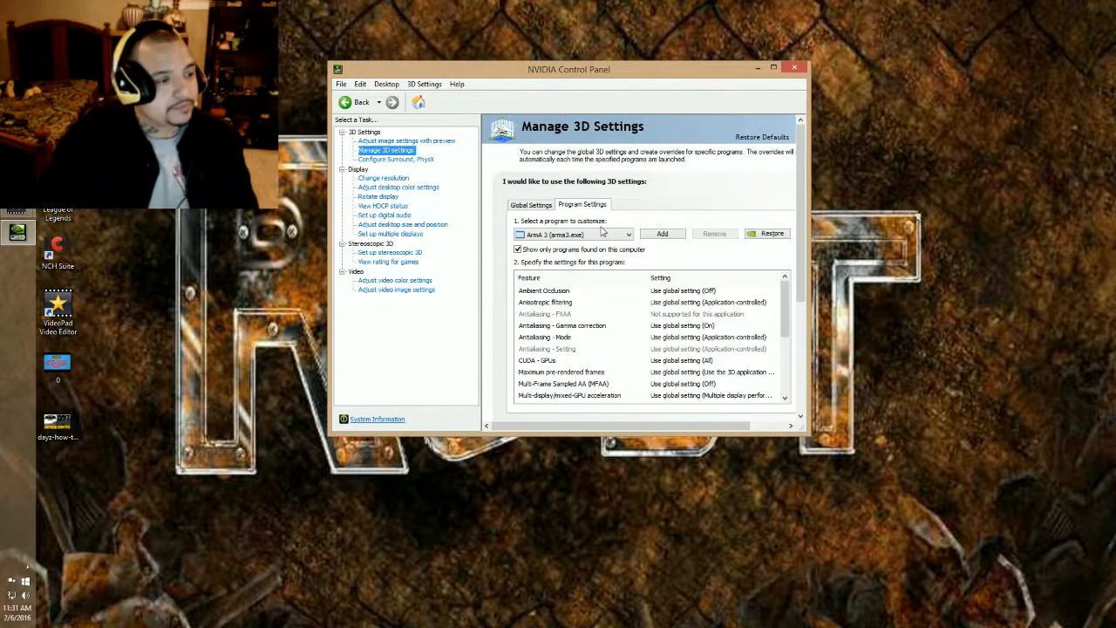
# - Choose League of Legends in the 'Select a program to customize' list
pyautogui.click(628, 234)
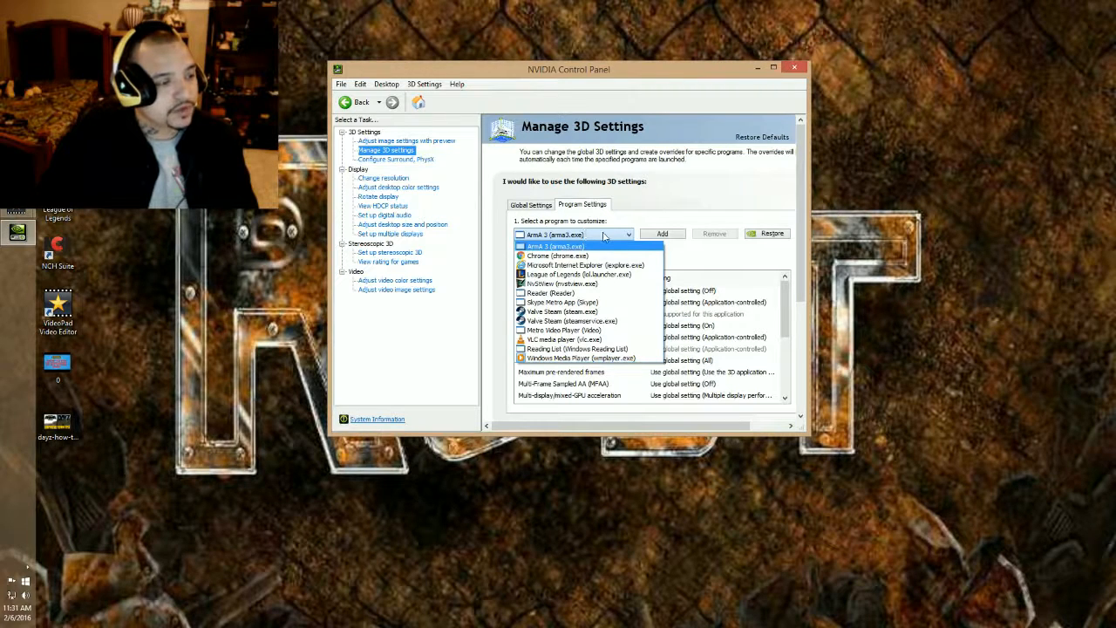
pyautogui.click(556, 244)
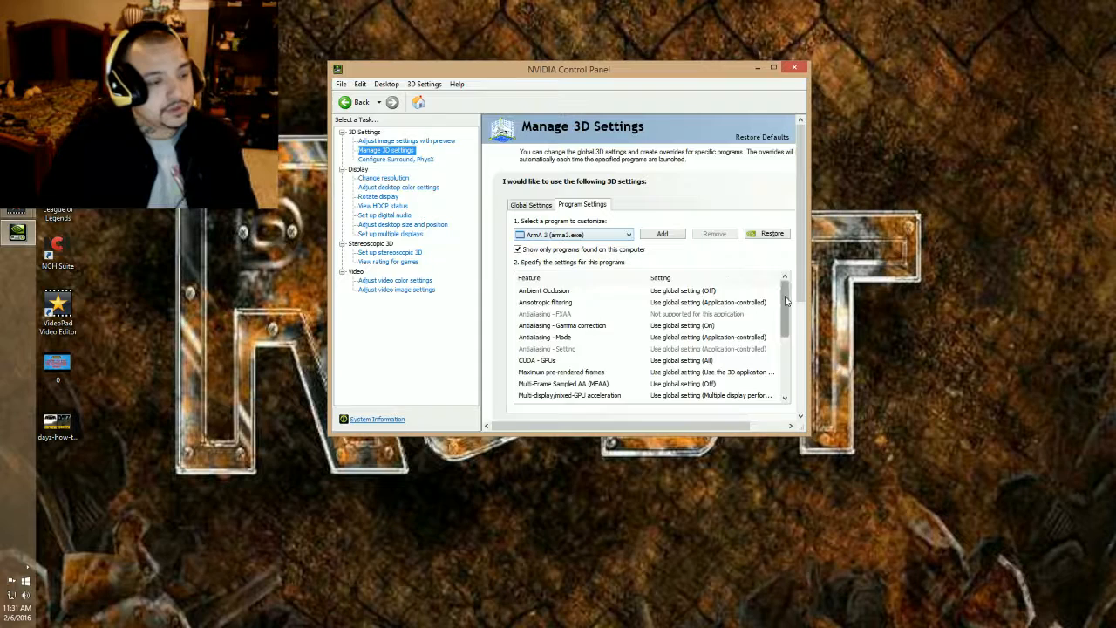
pyautogui.scroll(-3)
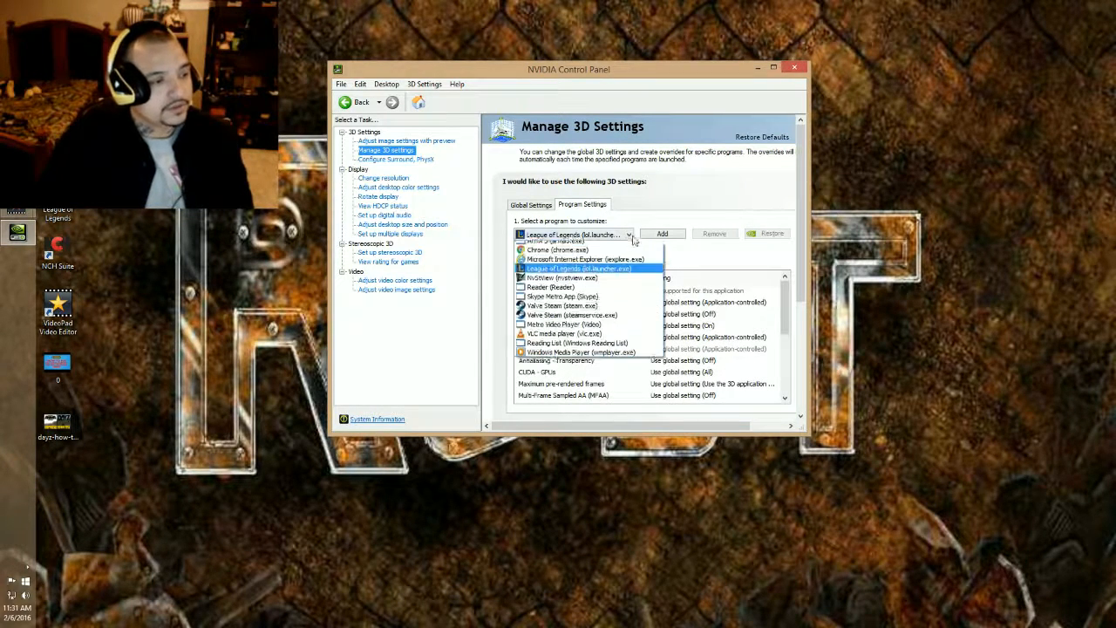
pyautogui.click(579, 268)
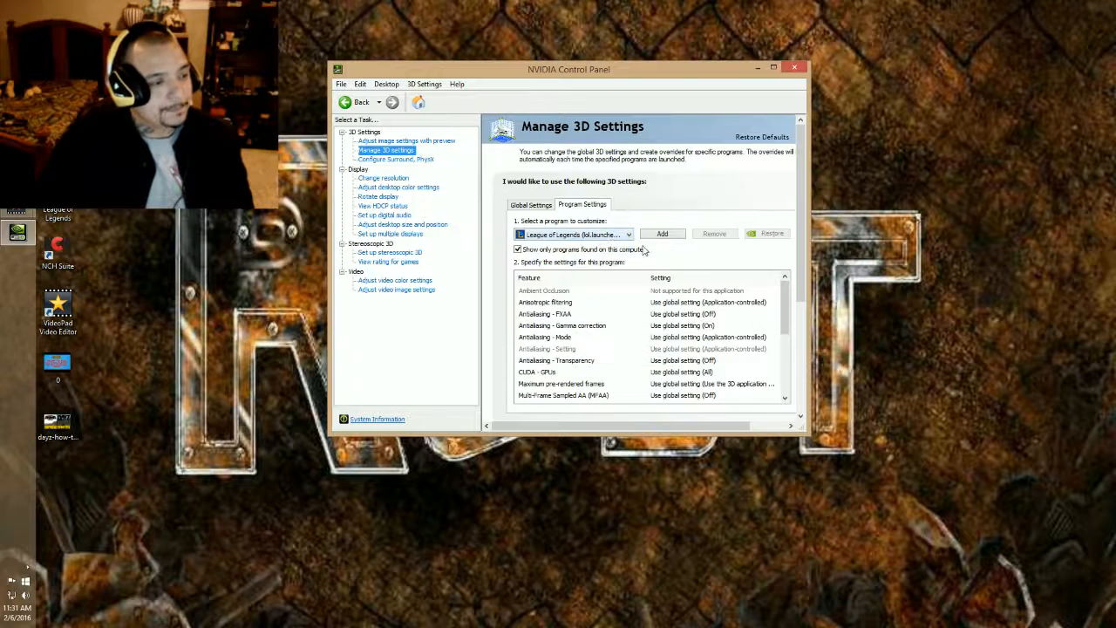
# - Scroll the feature list to the Vertical sync row and select it
pyautogui.scroll(-3)
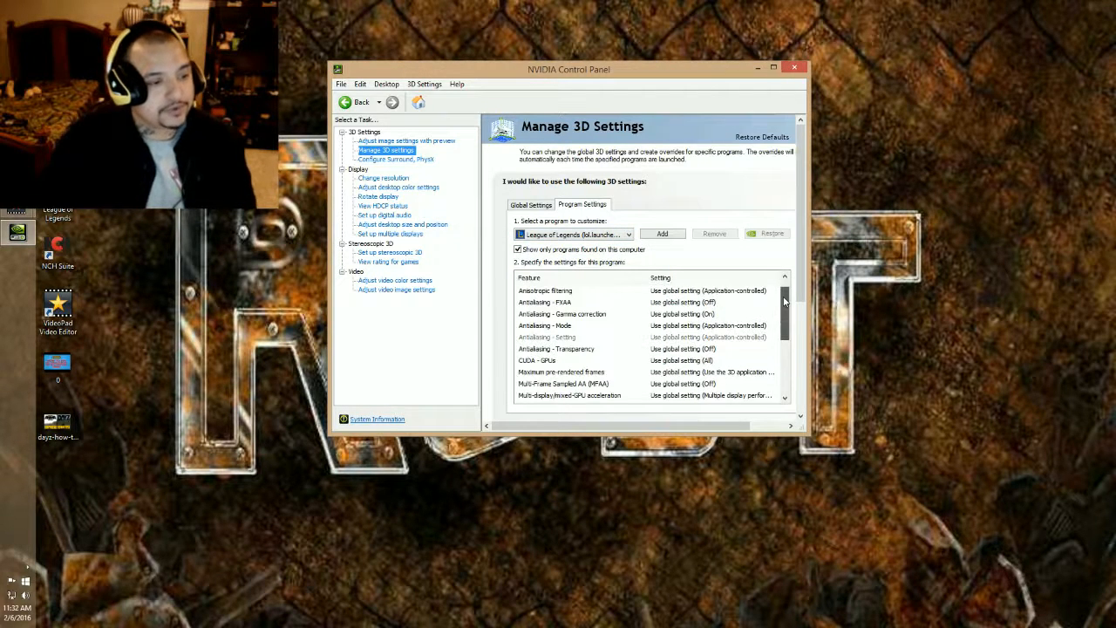
pyautogui.scroll(-3)
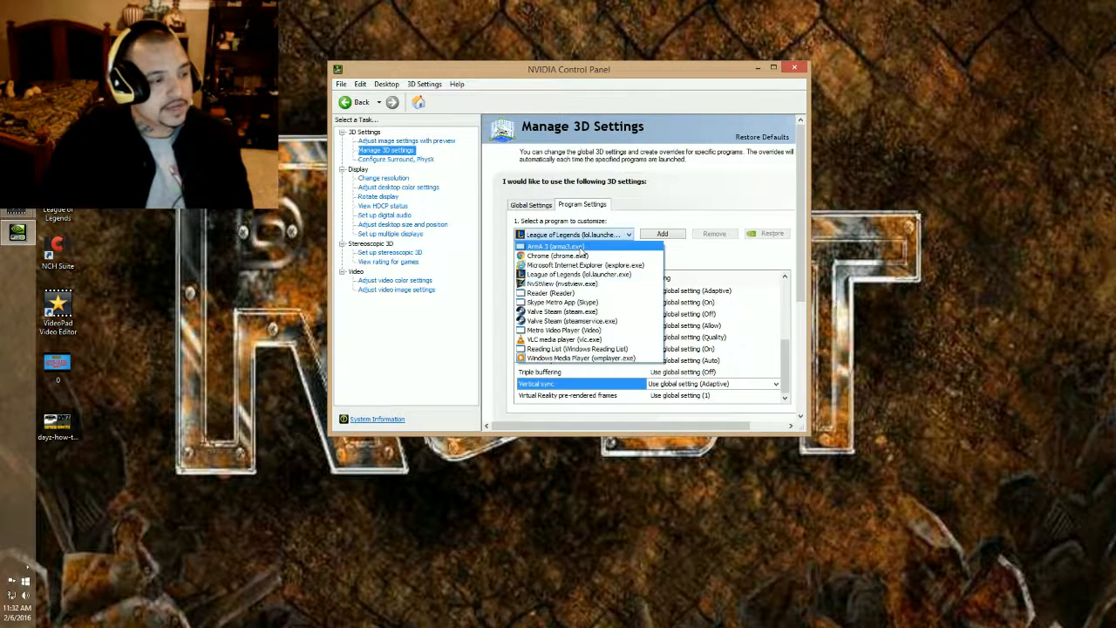
pyautogui.click(554, 244)
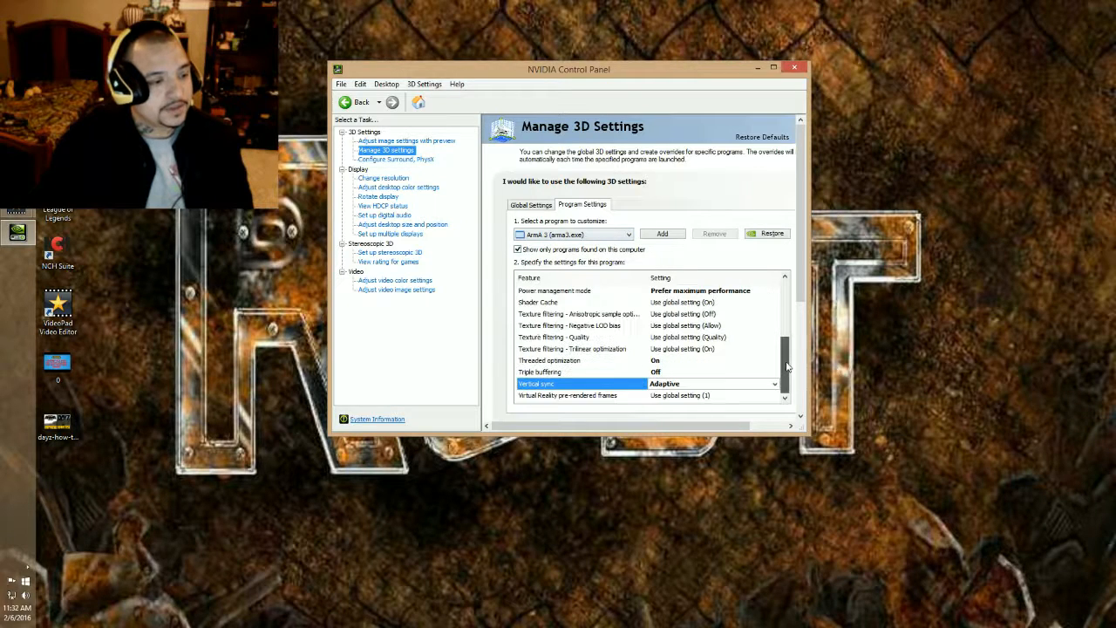